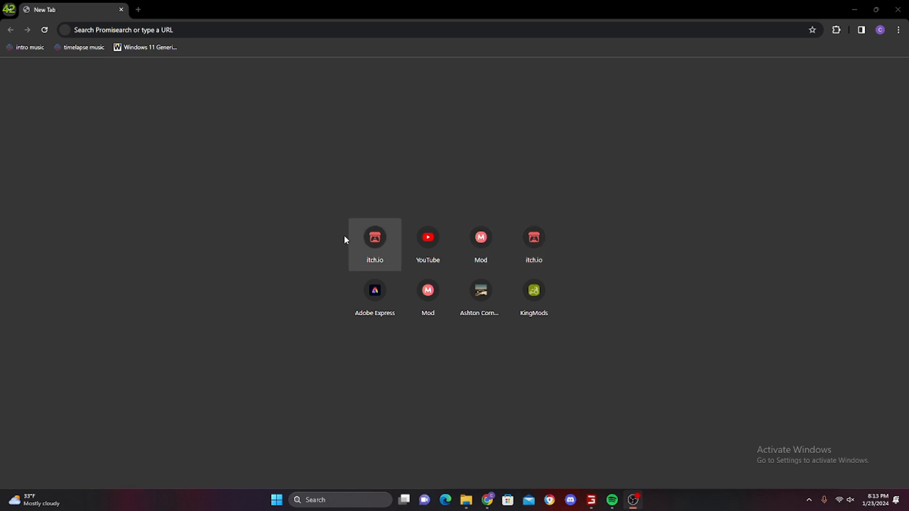
- Search itch.io for 'tahe' so FS22 Taheton County, IA is suggested
{"action": "left_click", "coordinate": [375, 236]}
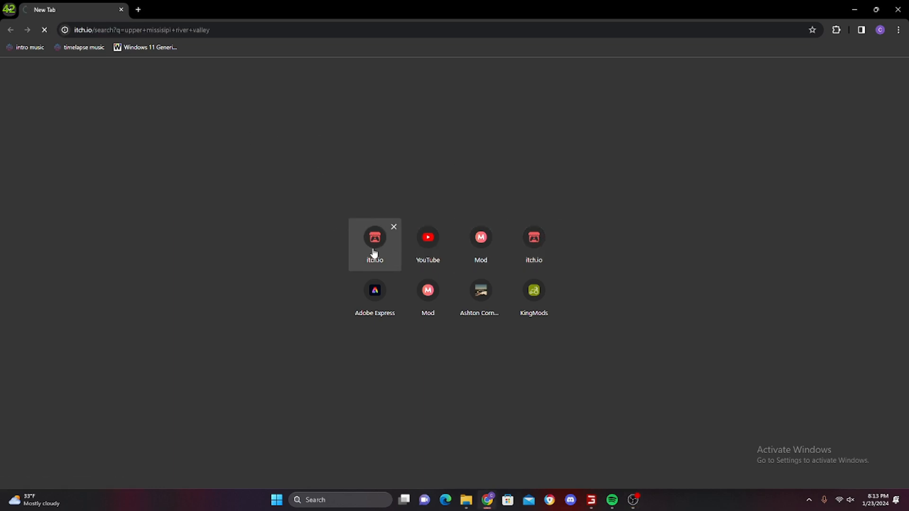
{"action": "left_click", "coordinate": [375, 237]}
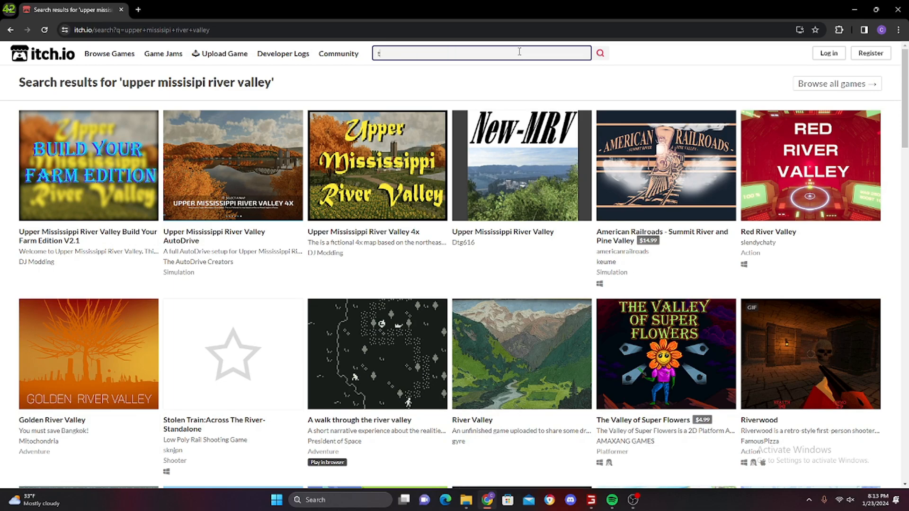
{"action": "type", "text": "tahe"}
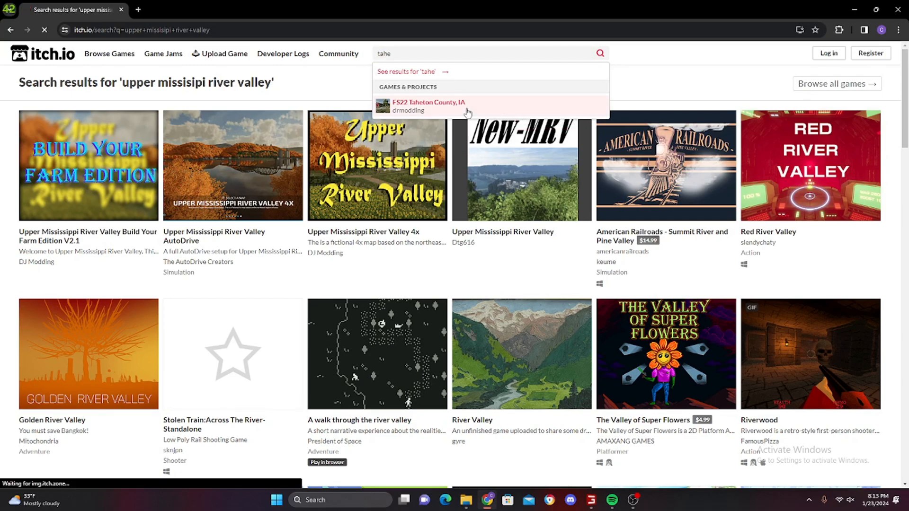
- Download FS22 Taheton County, IA, landing on the MediaFire page for Taheton_Public_UNZIP.zip
{"action": "left_click", "coordinate": [428, 105]}
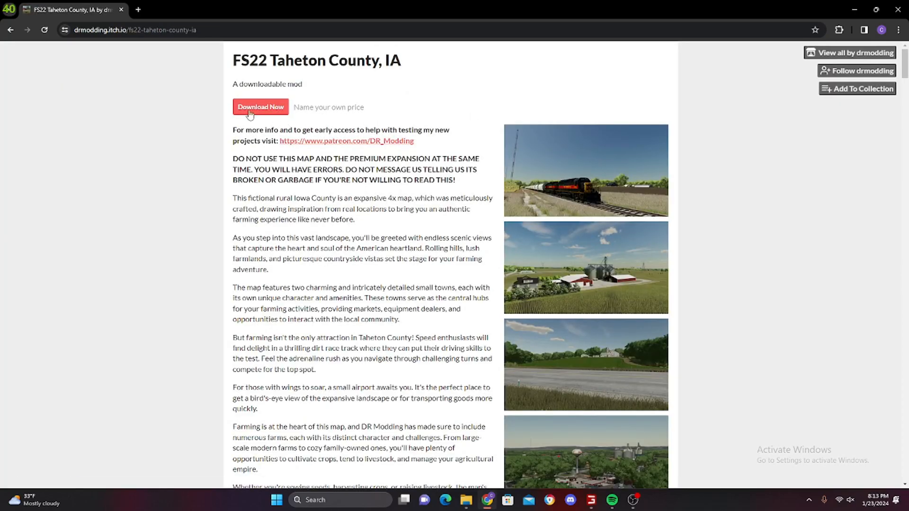
{"action": "mouse_move", "coordinate": [261, 110]}
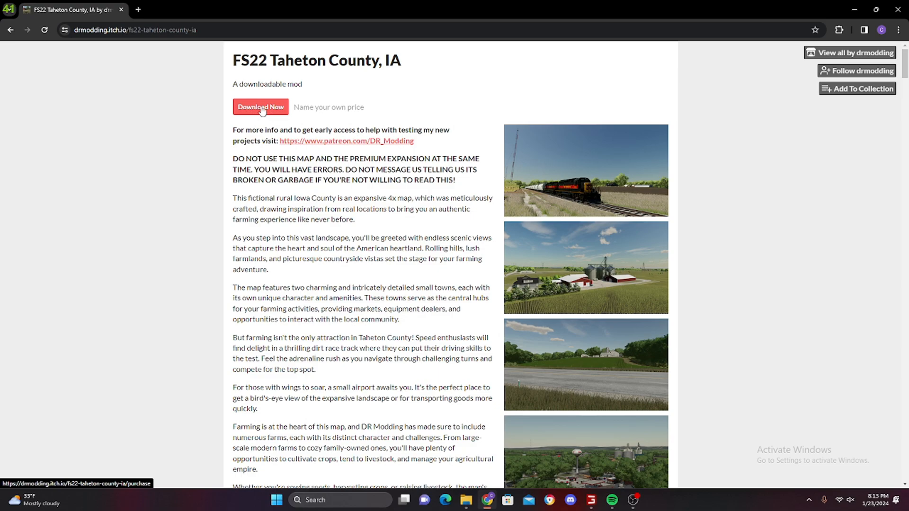
{"action": "left_click", "coordinate": [259, 107]}
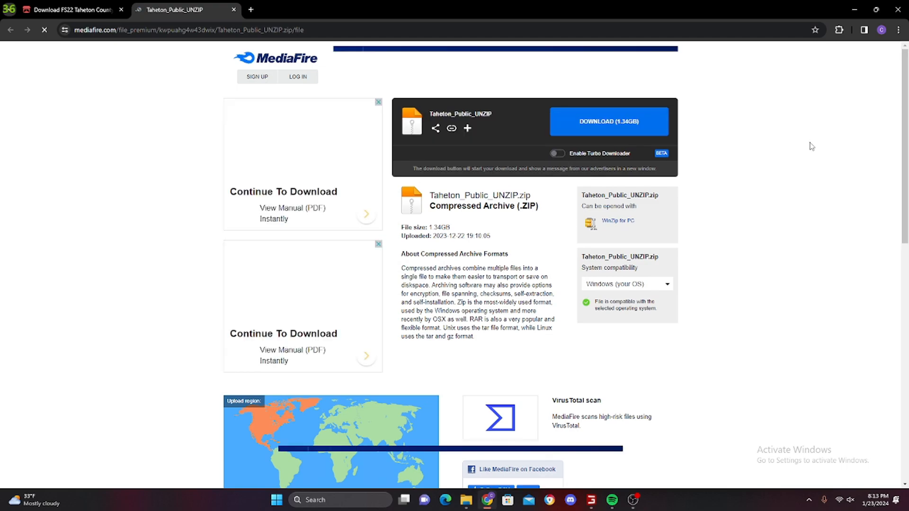
- Start the 1.34 GB Taheton_Public_UNZIP.zip MediaFire download and return to the itch.io tab
{"action": "left_click", "coordinate": [557, 153]}
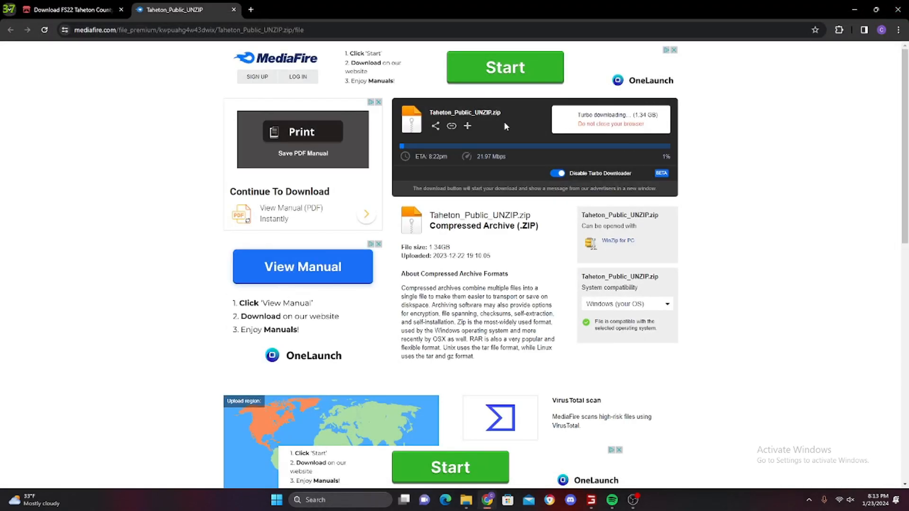
{"action": "left_click", "coordinate": [69, 9]}
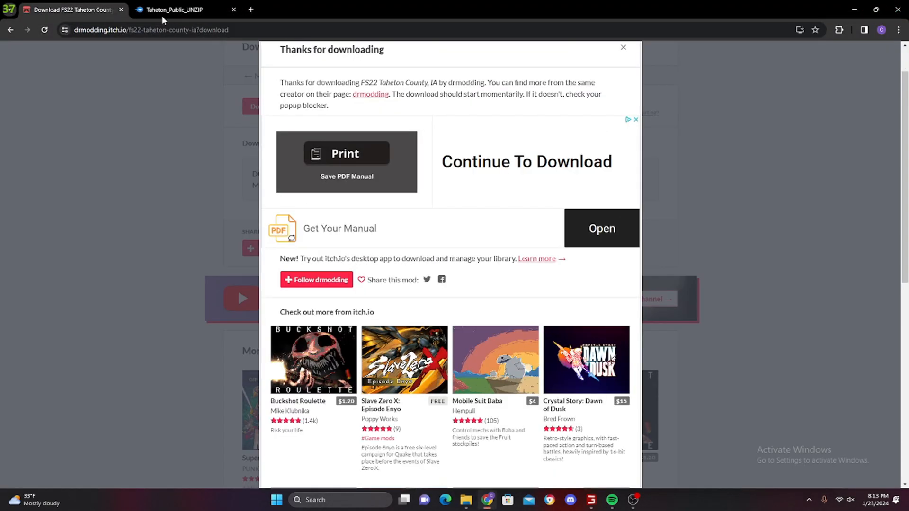
- Dismiss the thanks message and search 'taheton county mod pack' to reach the Taheton Mod Pack page
{"action": "left_click", "coordinate": [622, 47]}
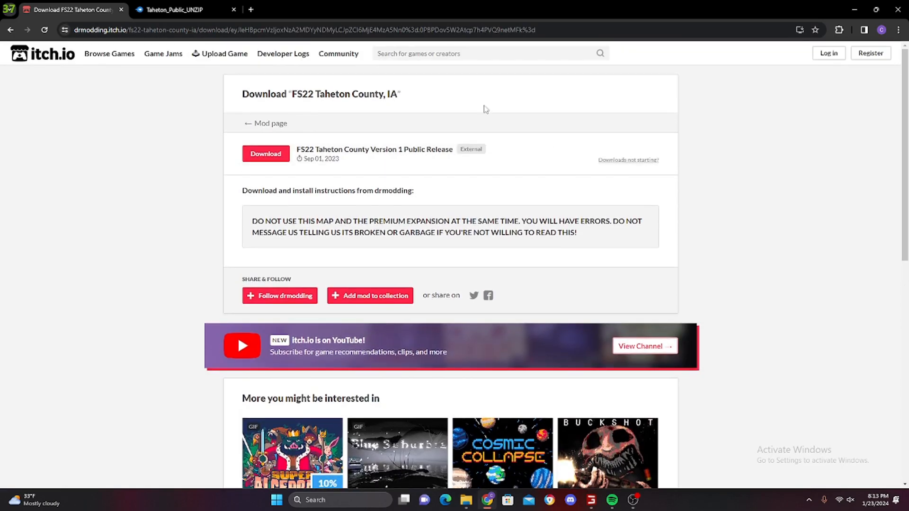
{"action": "left_click", "coordinate": [481, 53]}
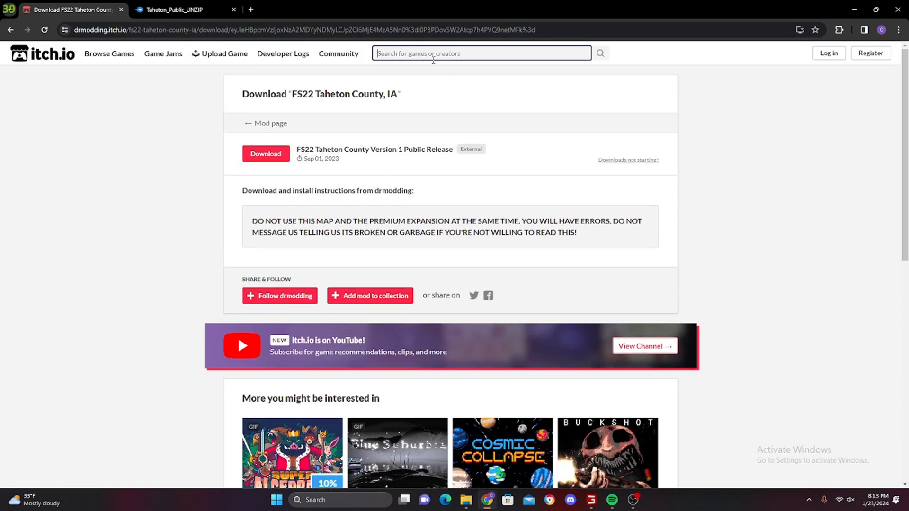
{"action": "type", "text": "tak"}
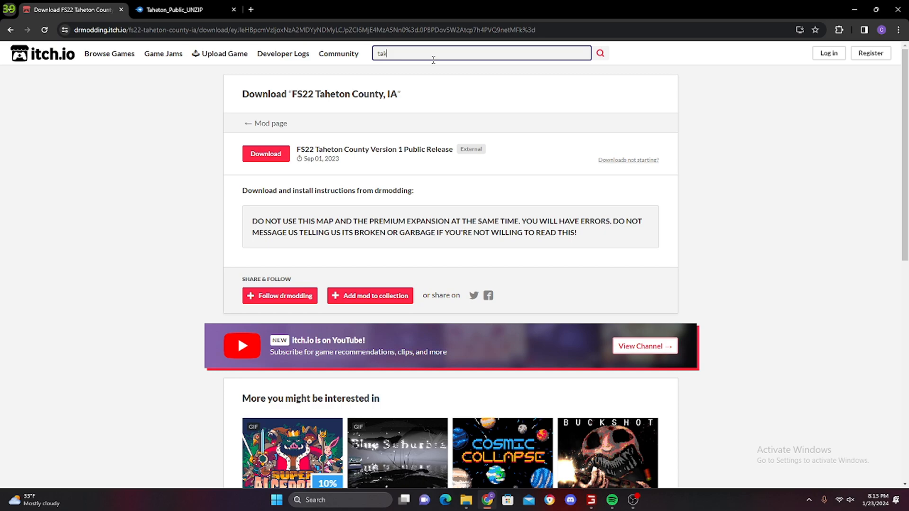
{"action": "type", "text": "ahaetin county m"}
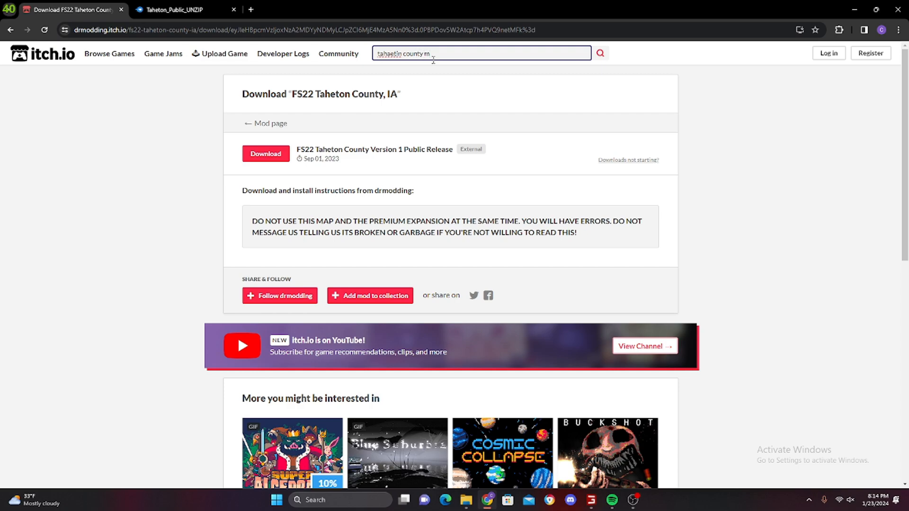
{"action": "type", "text": "od pa"}
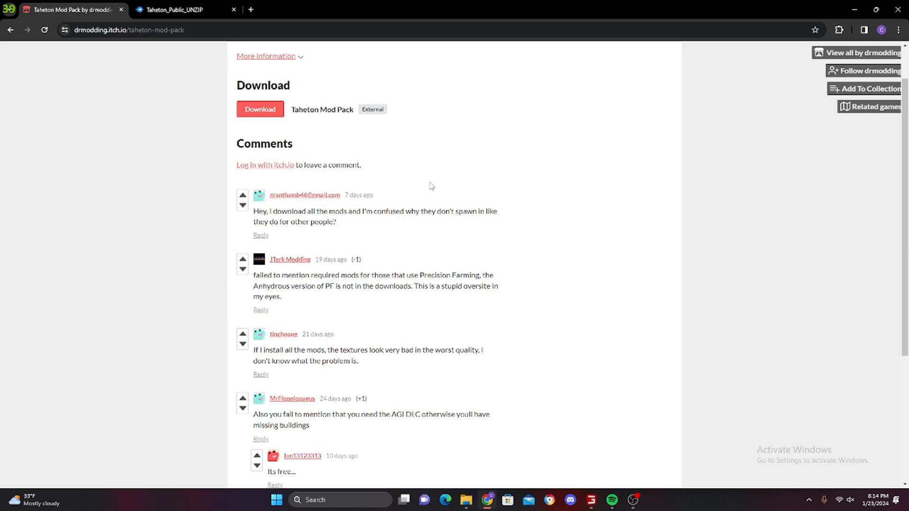
- Start the 1.28 GB Taheton_Edited_Mods_UNIZIP.zip download via MediaFire turbo download
{"action": "left_click", "coordinate": [259, 109]}
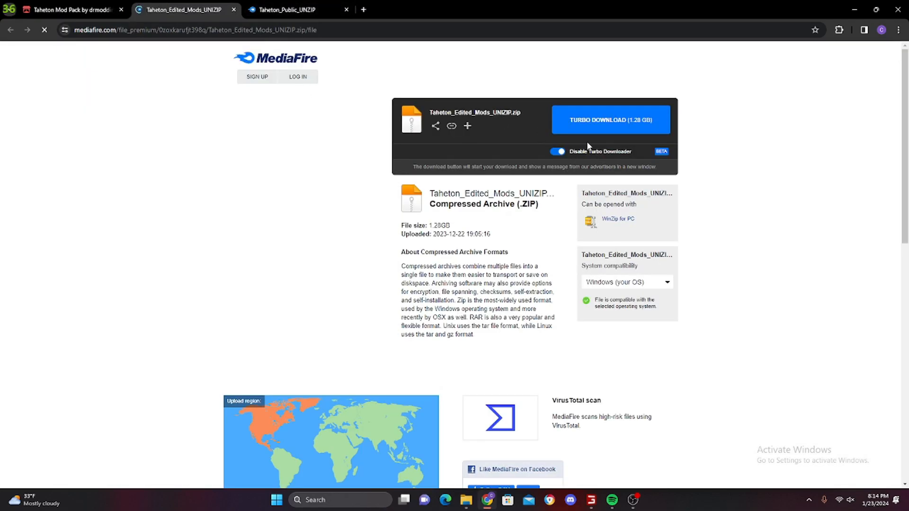
{"action": "left_click", "coordinate": [608, 120]}
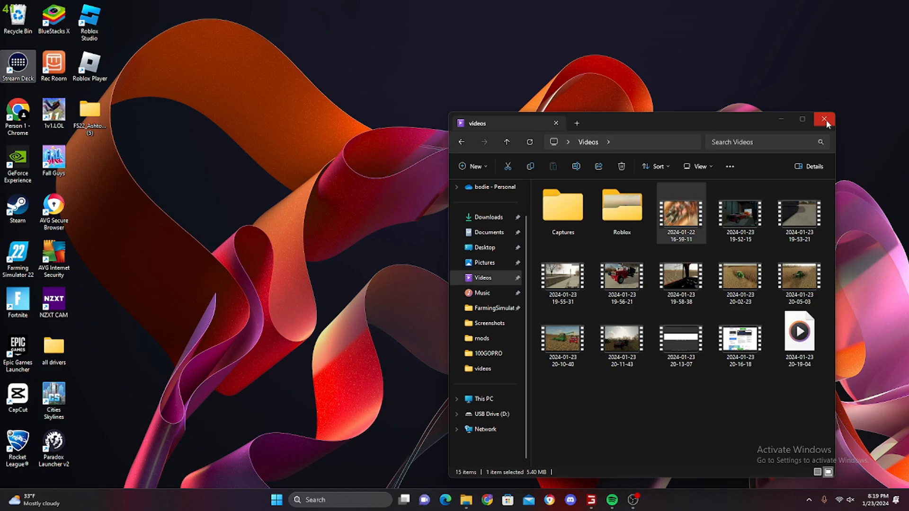
- Begin Extract All on the Taheton_Edited_Mods_UNZIP (2) zip in Downloads
{"action": "left_click", "coordinate": [824, 120]}
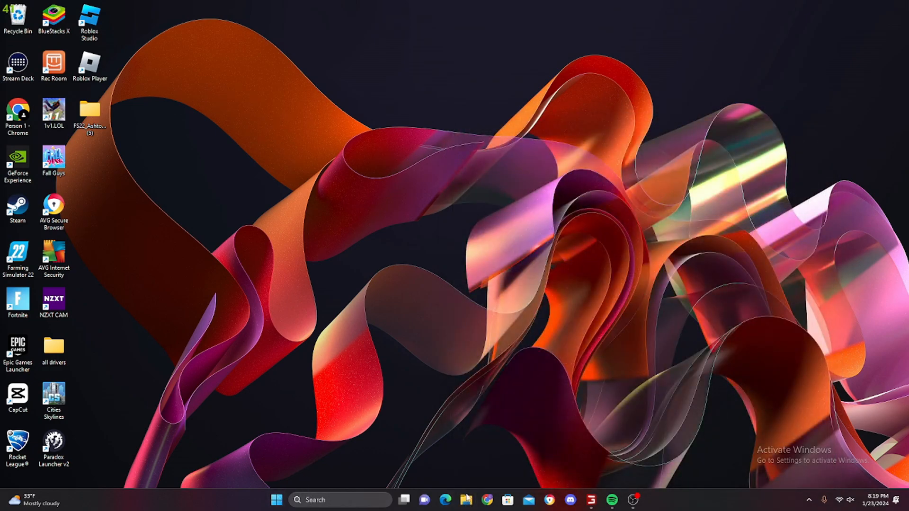
{"action": "left_click", "coordinate": [465, 500]}
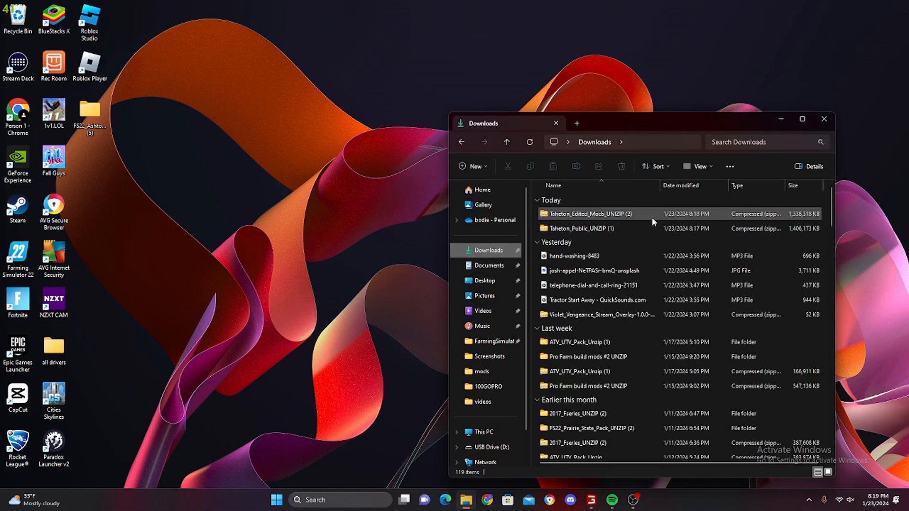
{"action": "left_click", "coordinate": [587, 214]}
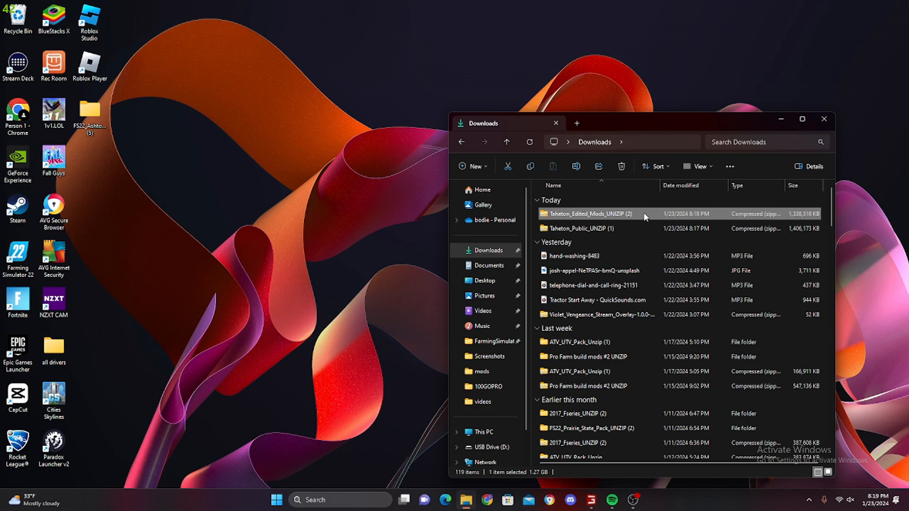
{"action": "mouse_move", "coordinate": [644, 218]}
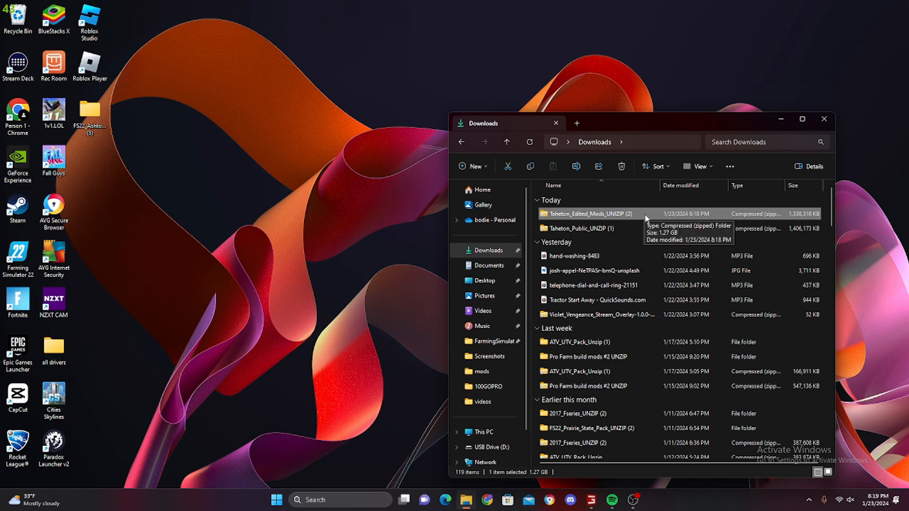
{"action": "right_click", "coordinate": [586, 214]}
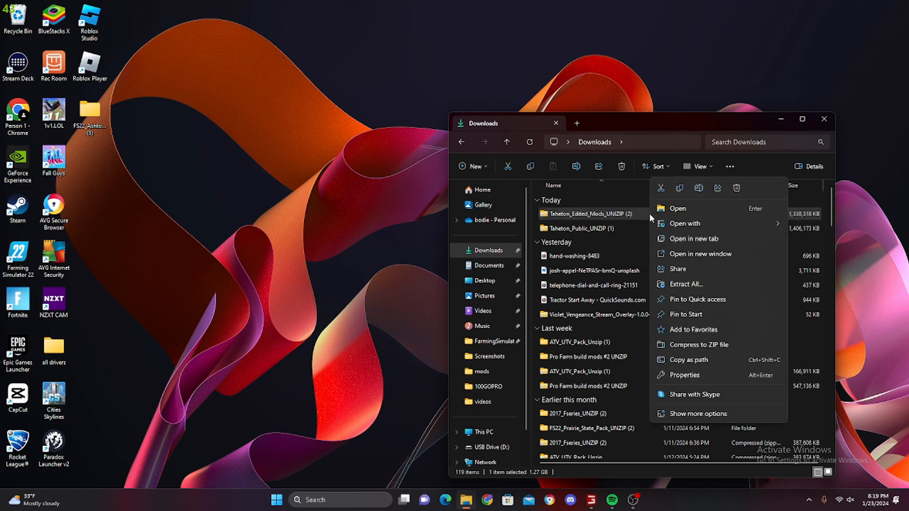
{"action": "mouse_move", "coordinate": [697, 345]}
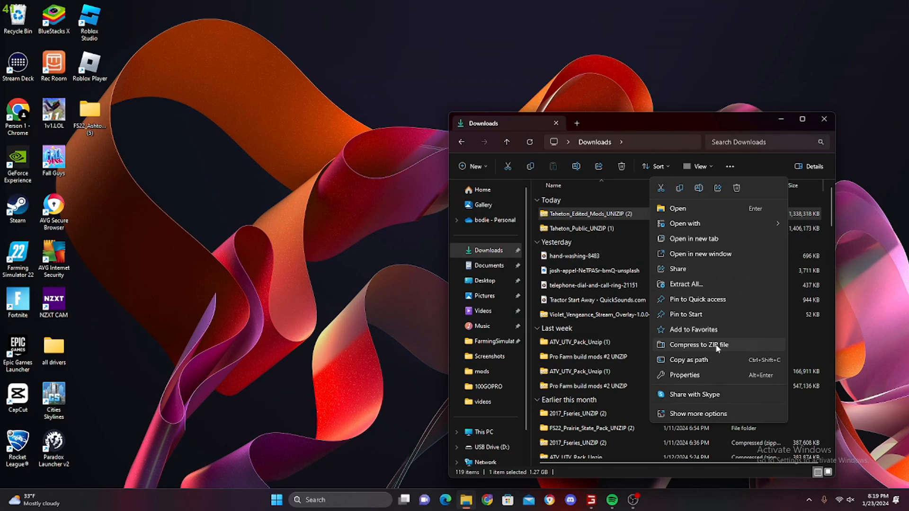
{"action": "left_click", "coordinate": [686, 284]}
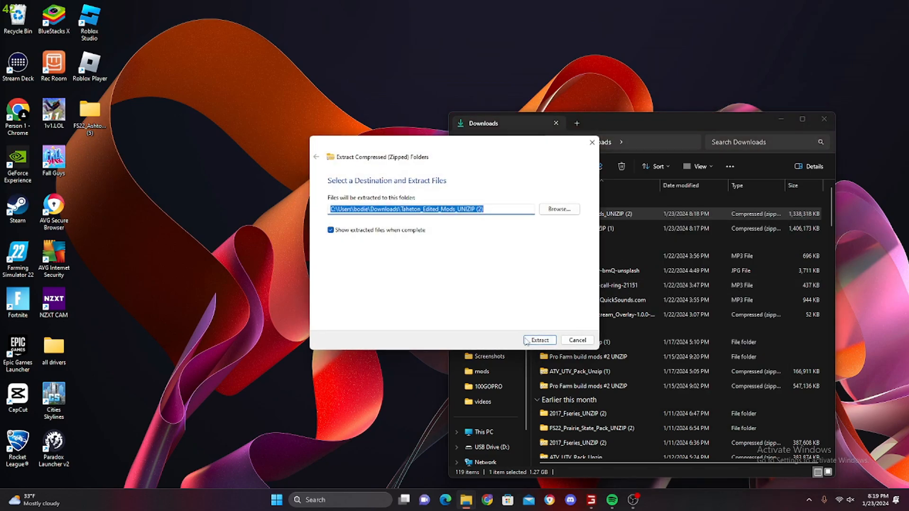
- Extract into the suggested Downloads folder and select all 20 extracted mod zips
{"action": "left_click", "coordinate": [538, 340]}
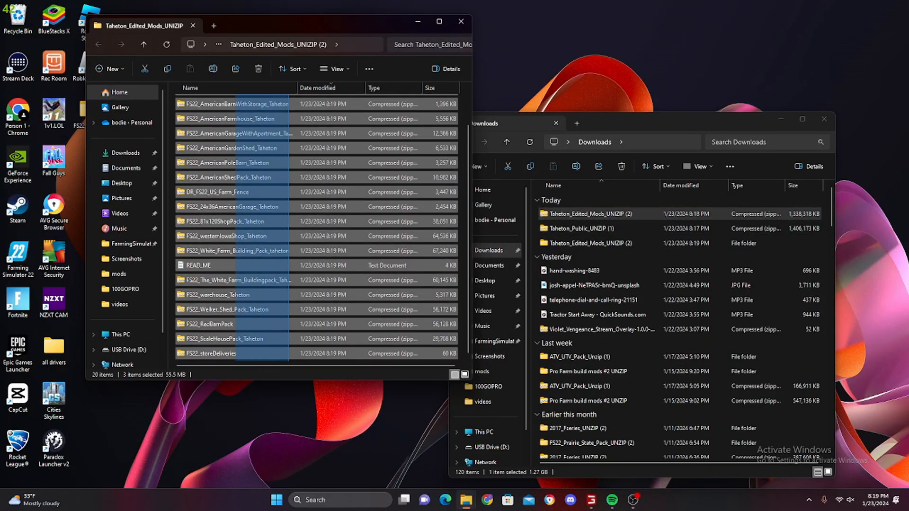
{"action": "key", "text": "ctrl+a"}
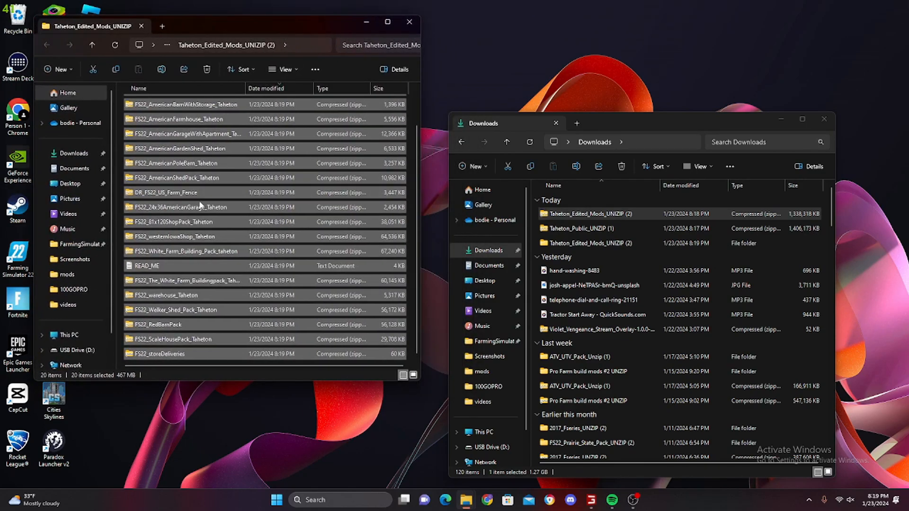
{"action": "mouse_move", "coordinate": [486, 356]}
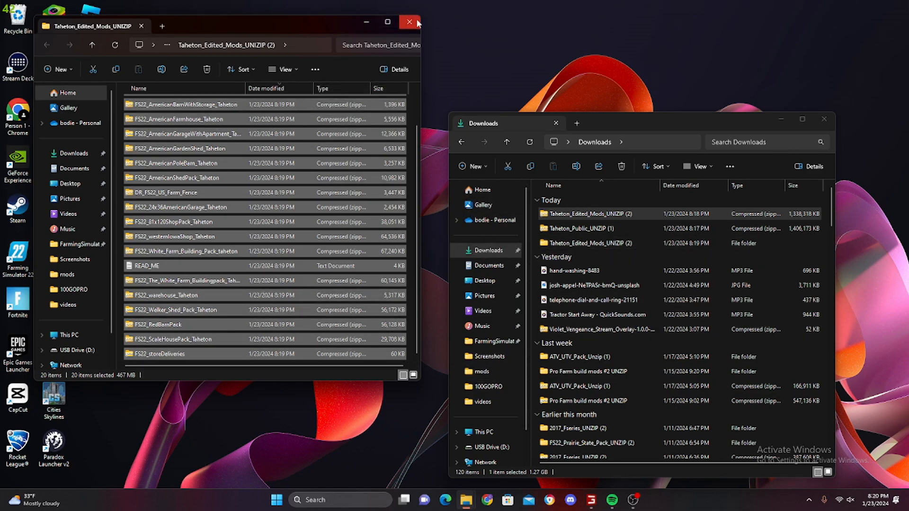
- Extract Taheton_Public_UNZIP (1) into its suggested Downloads folder containing TAHETON PUBLIC
{"action": "left_click", "coordinate": [409, 21]}
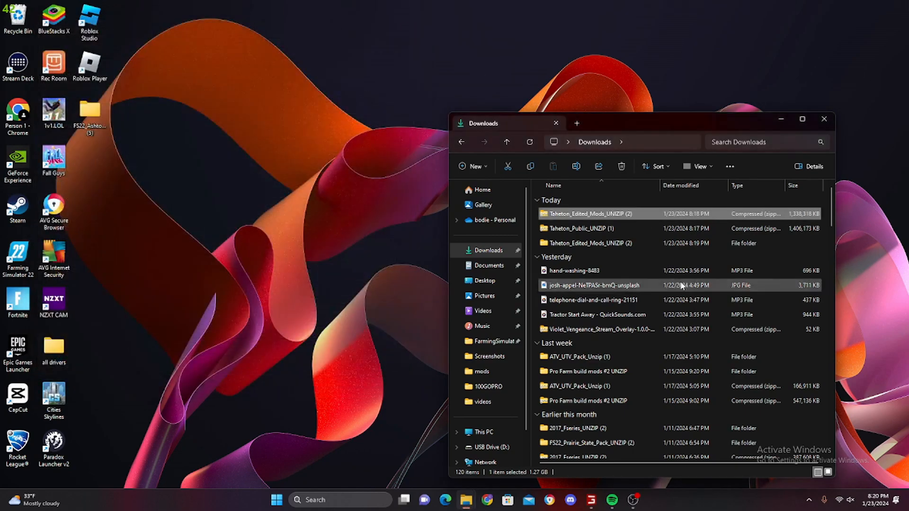
{"action": "right_click", "coordinate": [637, 237]}
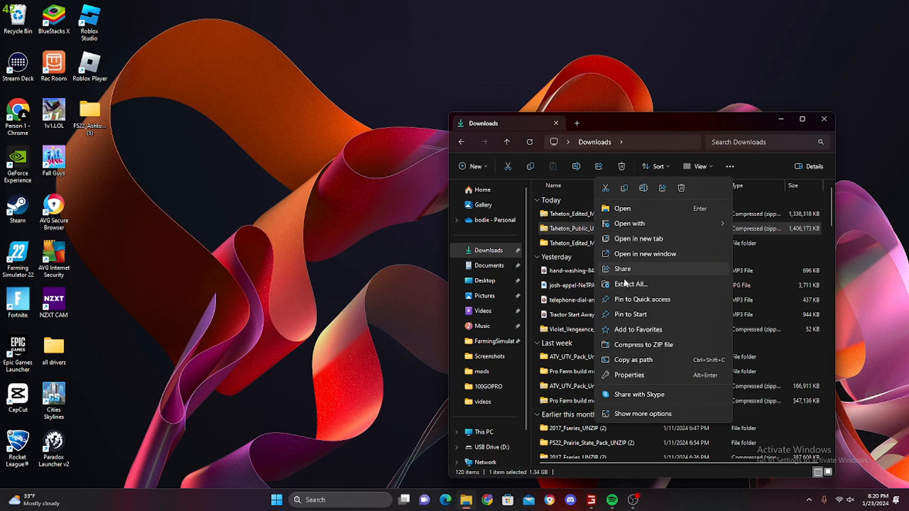
{"action": "left_click", "coordinate": [631, 284]}
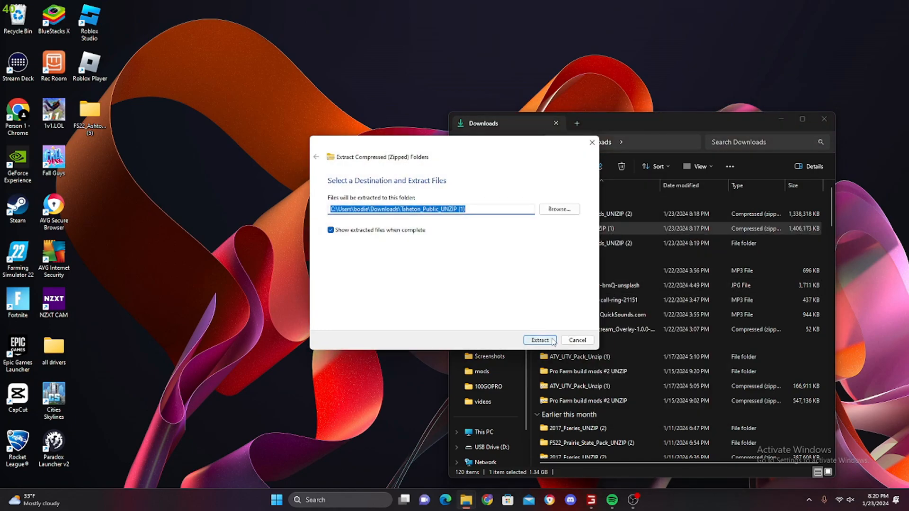
{"action": "left_click", "coordinate": [538, 340]}
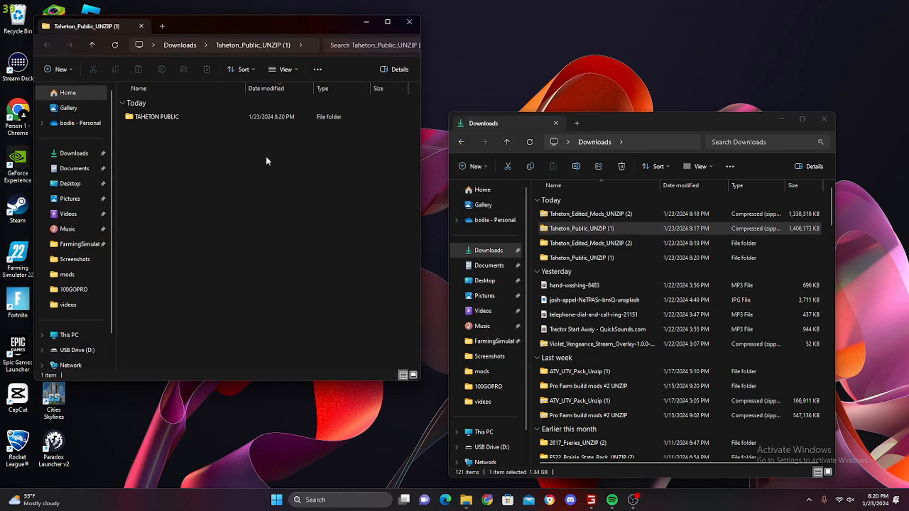
- Select the TAHETON PUBLIC folder briefly, then close the Explorer windows leaving the desktop
{"action": "left_click", "coordinate": [156, 116]}
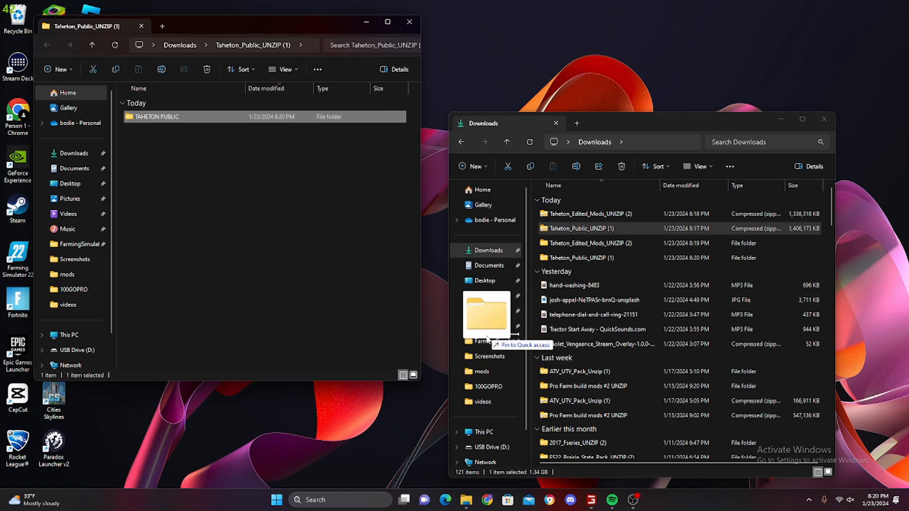
{"action": "left_click_drag", "start_coordinate": [485, 325], "coordinate": [481, 351]}
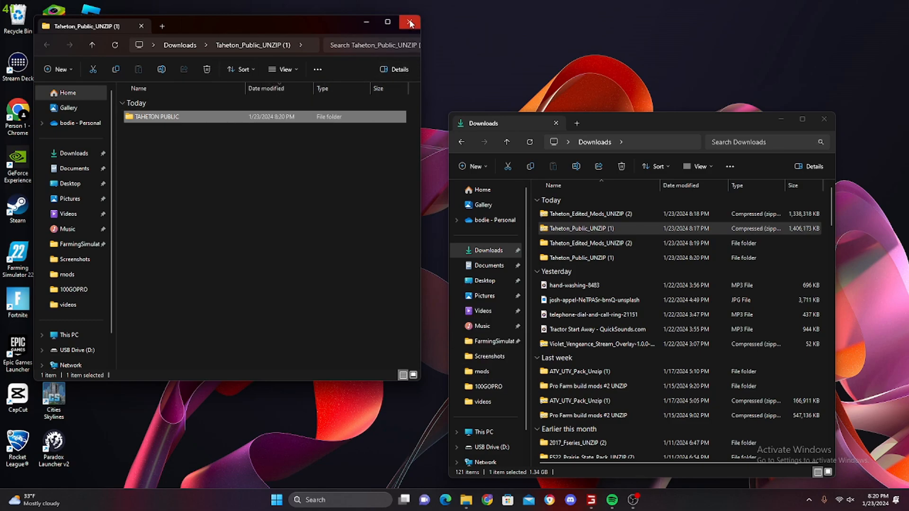
{"action": "left_click", "coordinate": [410, 22]}
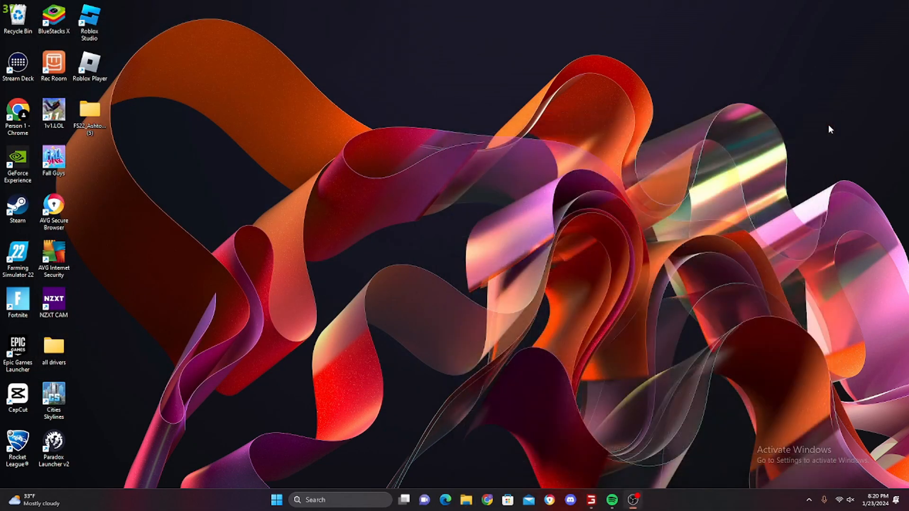
{"action": "mouse_move", "coordinate": [723, 186]}
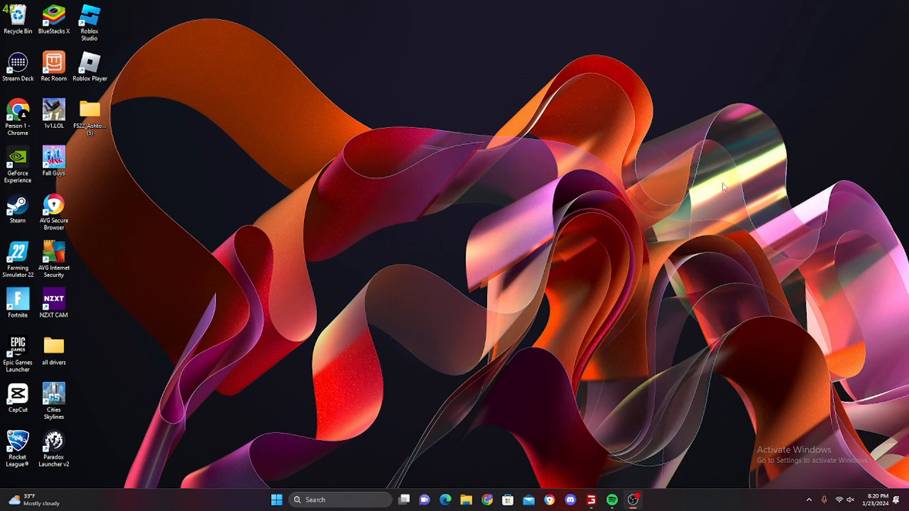